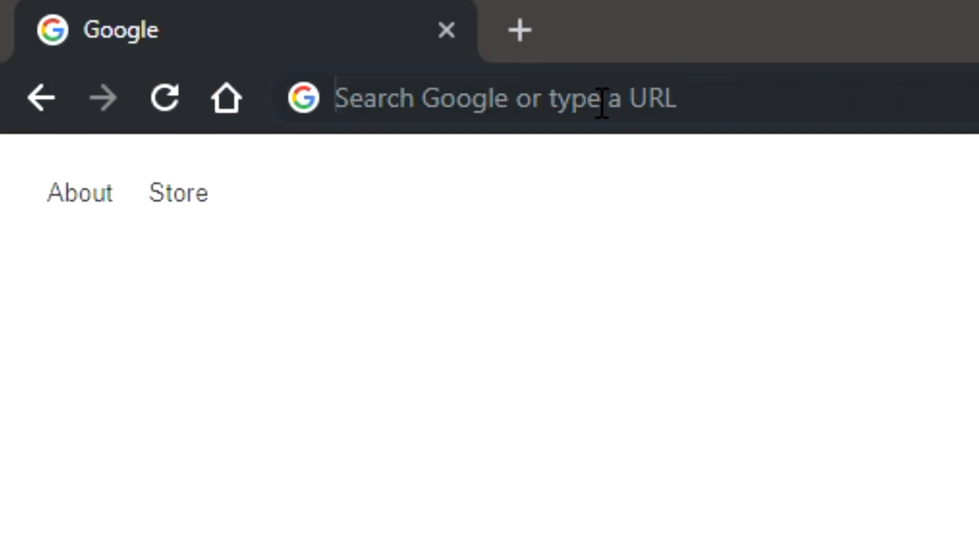
# Step: Navigate the browser to minecraftjson.com
pyautogui.write('minecraftjson.com')
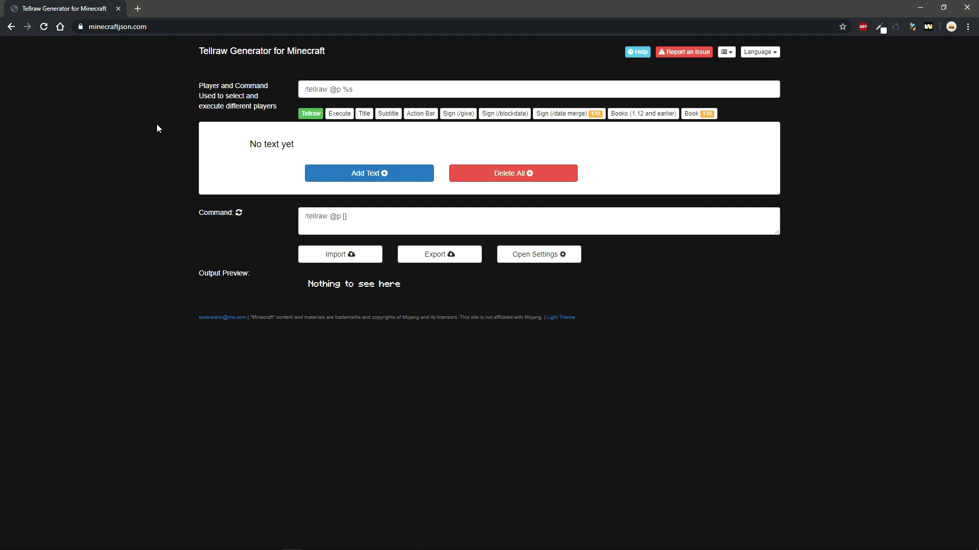
pyautogui.moveTo(358, 83)
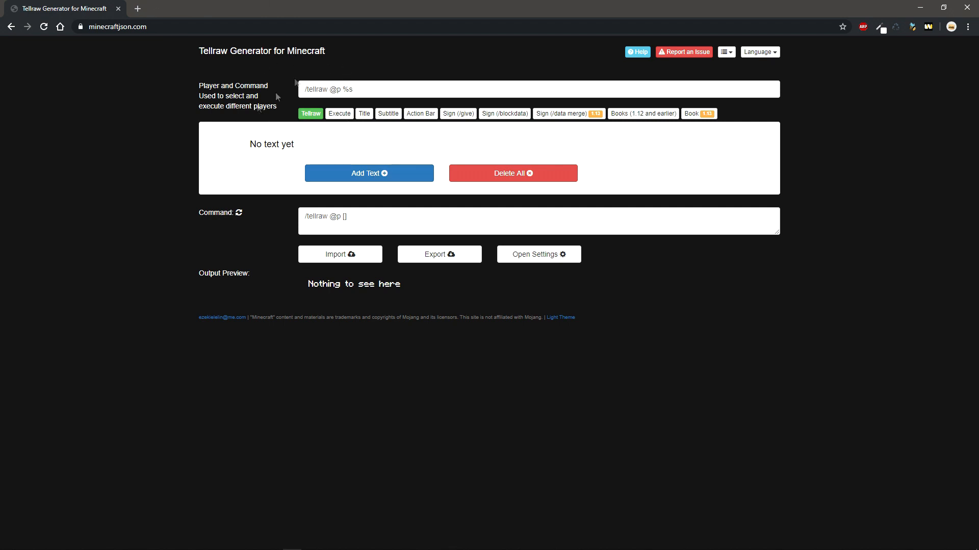
pyautogui.moveTo(318, 134)
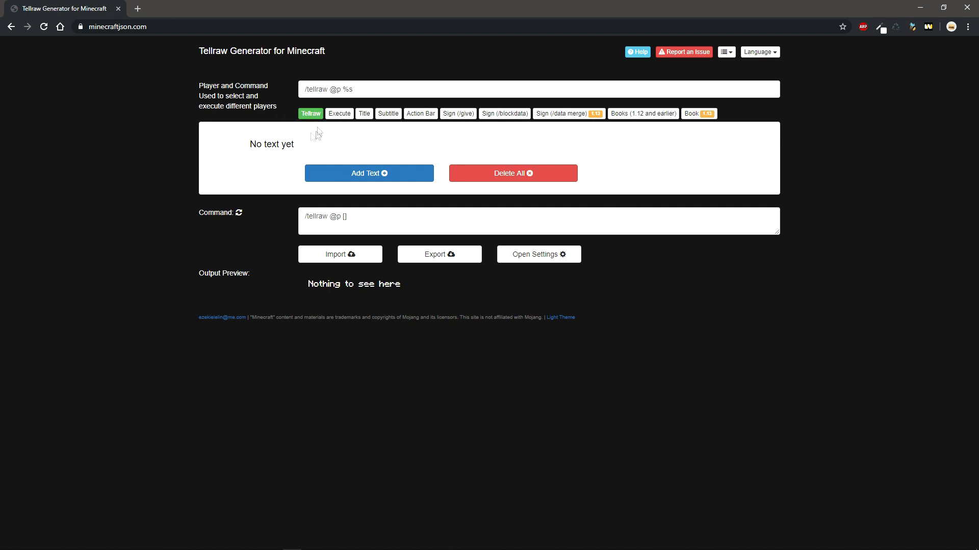
pyautogui.moveTo(318, 119)
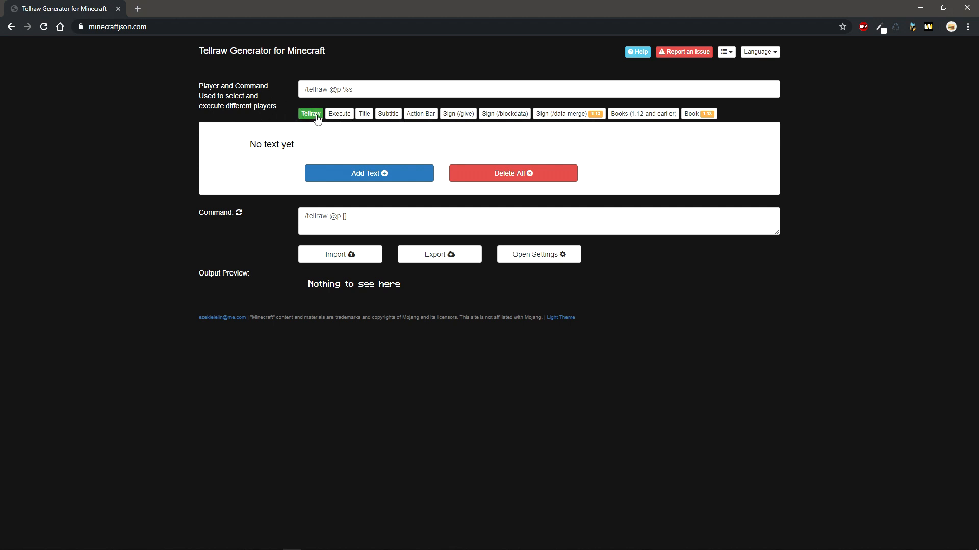
pyautogui.moveTo(389, 195)
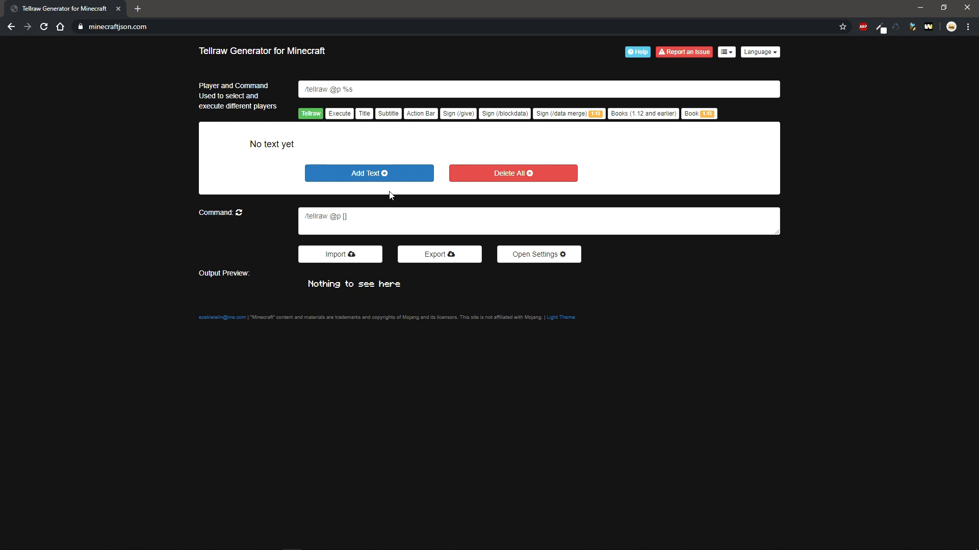
pyautogui.moveTo(319, 149)
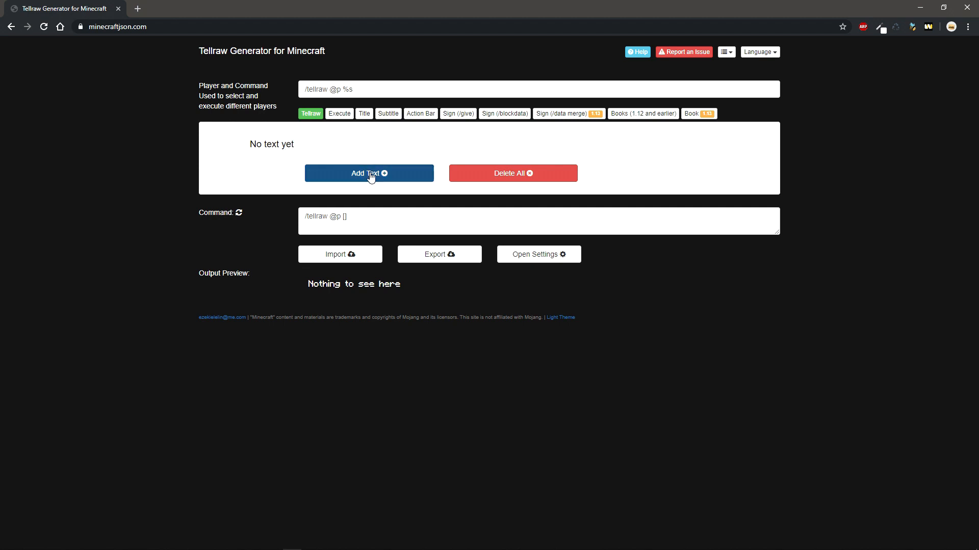
# Step: Start a new text part with the raw text "[Click Me]"
pyautogui.click(369, 173)
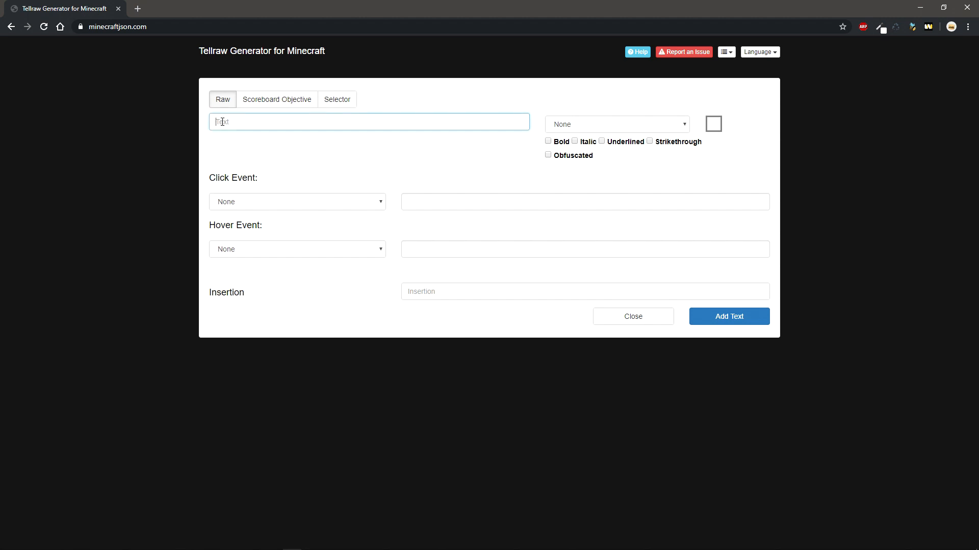
pyautogui.write('c')
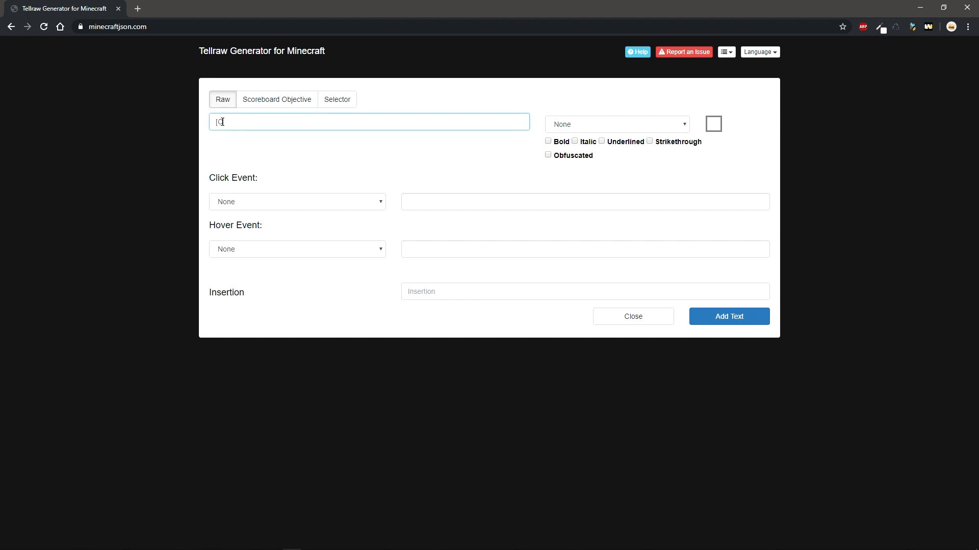
pyautogui.write('[Click Me]')
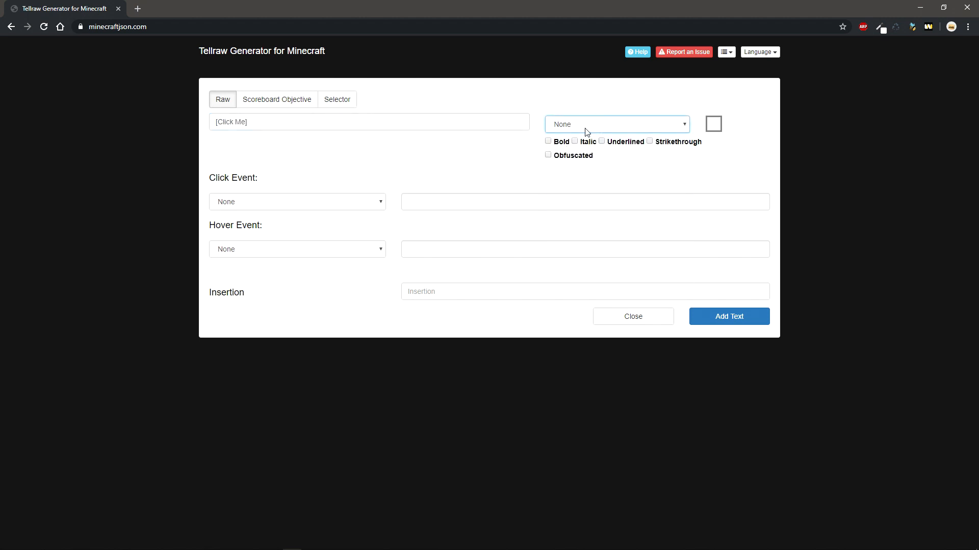
# Step: Colour the text green and make it underlined
pyautogui.click(616, 125)
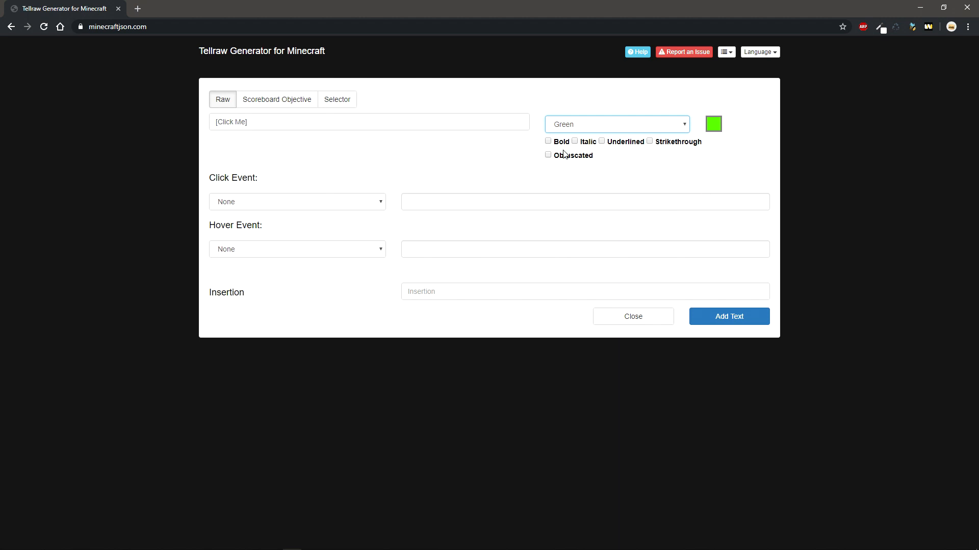
pyautogui.click(616, 123)
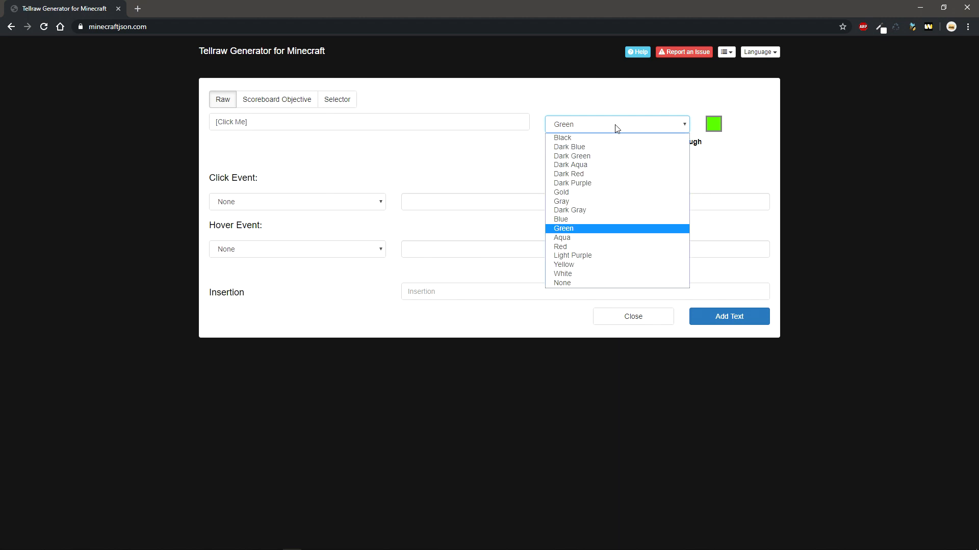
pyautogui.click(563, 227)
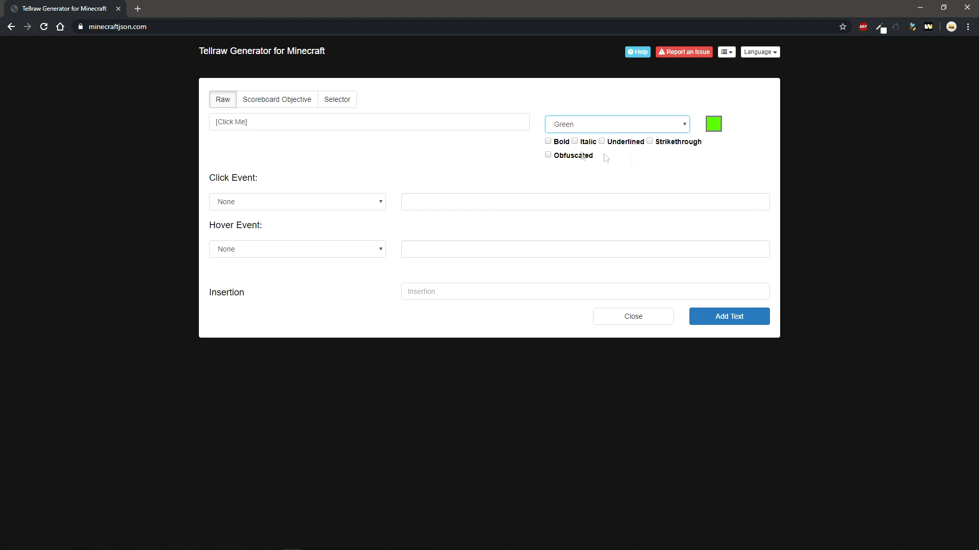
pyautogui.click(601, 141)
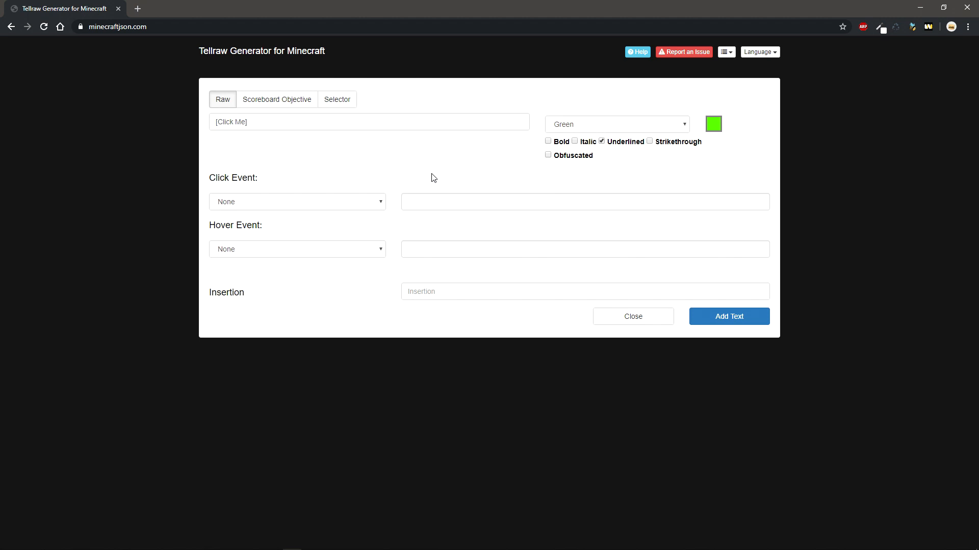
pyautogui.click(297, 202)
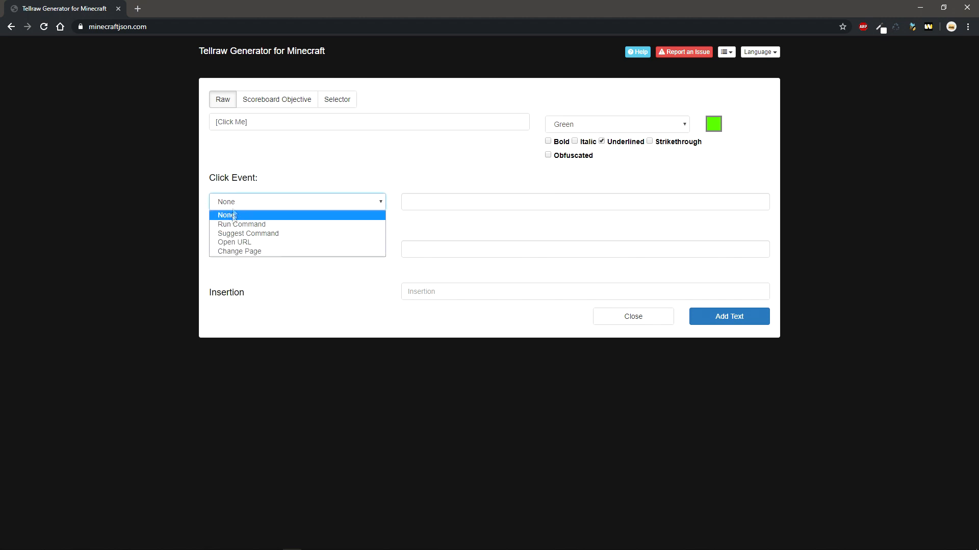
# Step: Set the click event to Run Command with the value /say hello
pyautogui.click(240, 224)
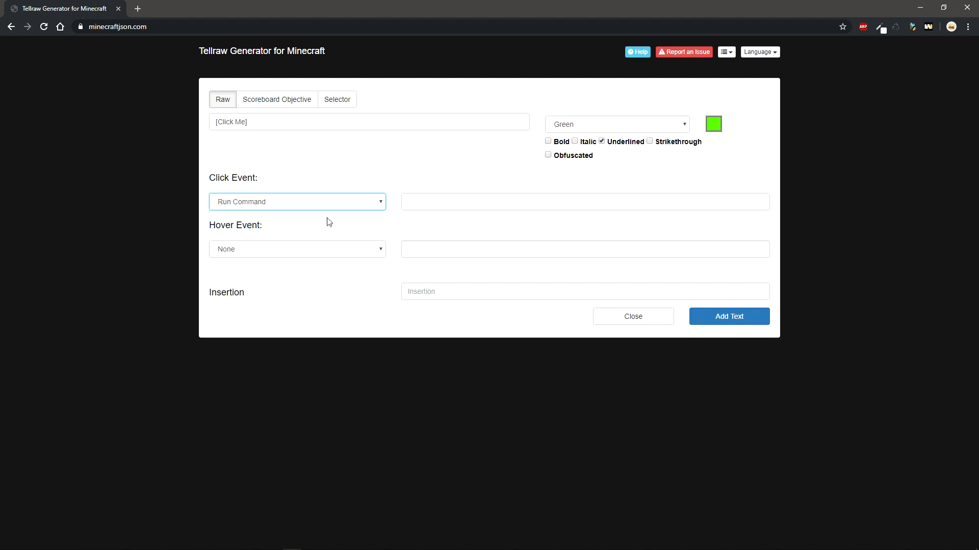
pyautogui.moveTo(326, 206)
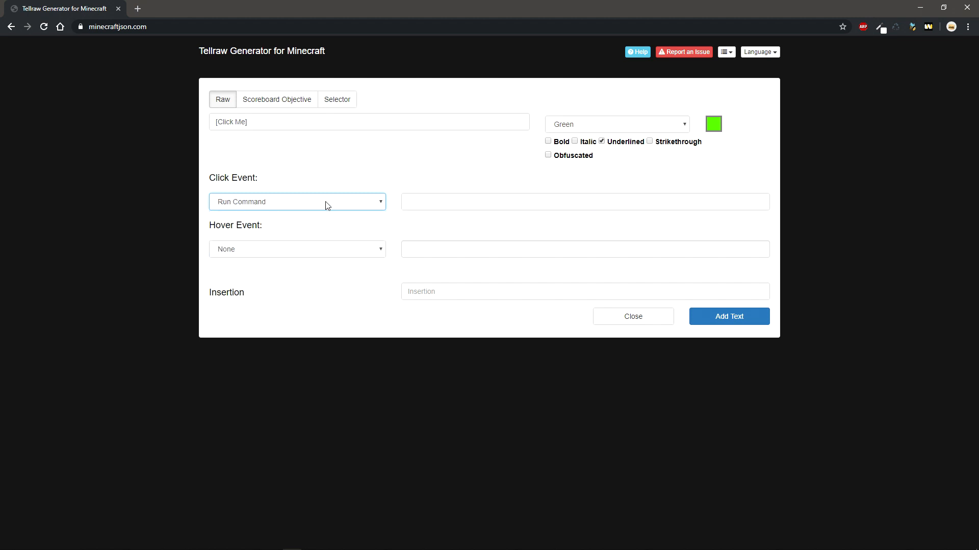
pyautogui.click(585, 201)
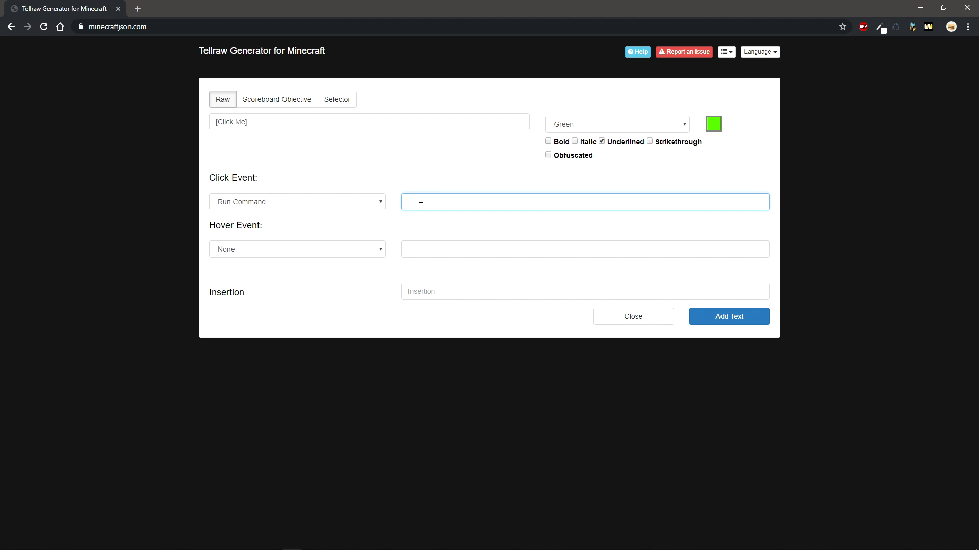
pyautogui.write('/s')
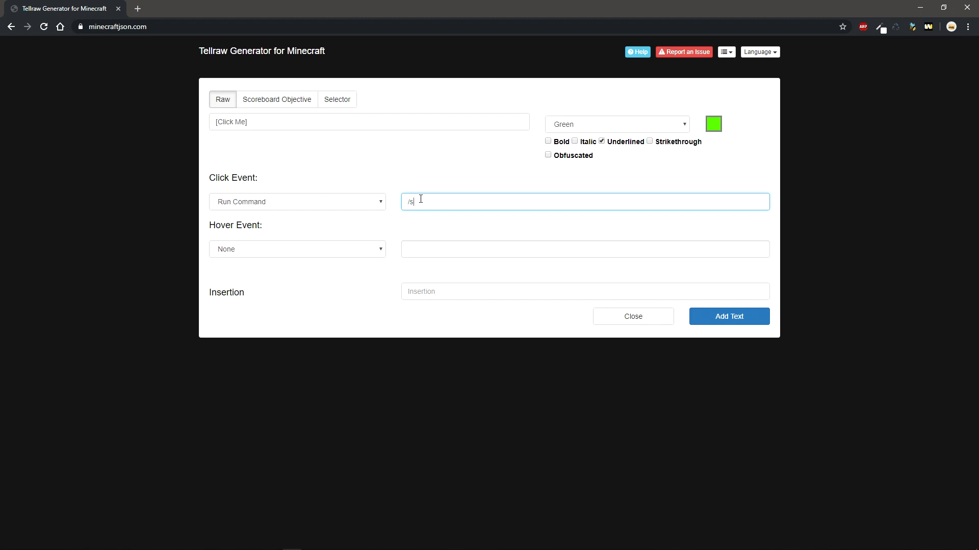
pyautogui.write('ay hello')
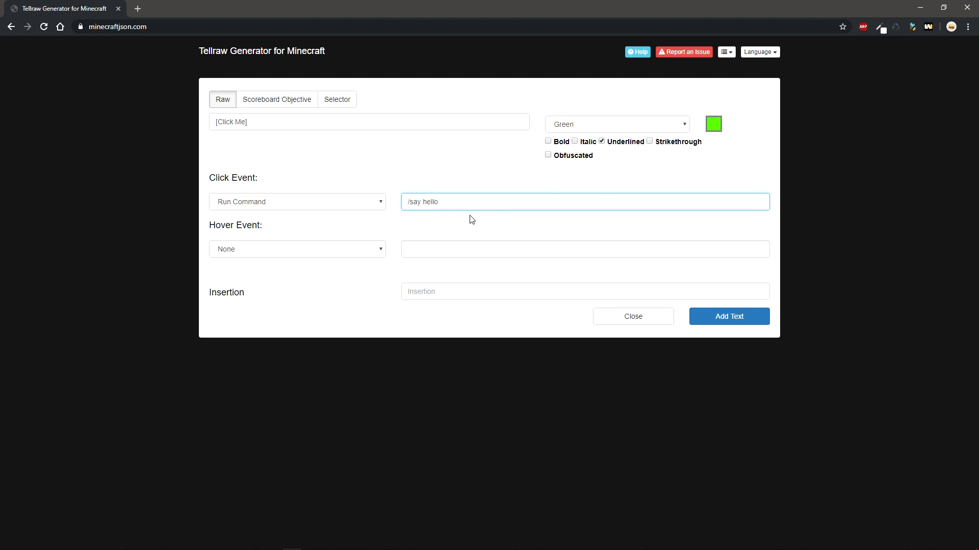
pyautogui.moveTo(398, 206)
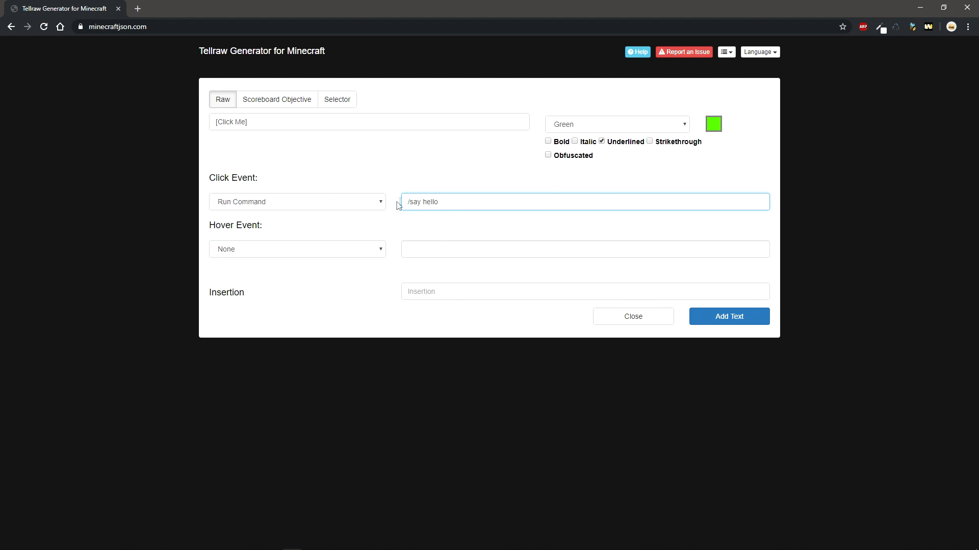
pyautogui.moveTo(508, 208)
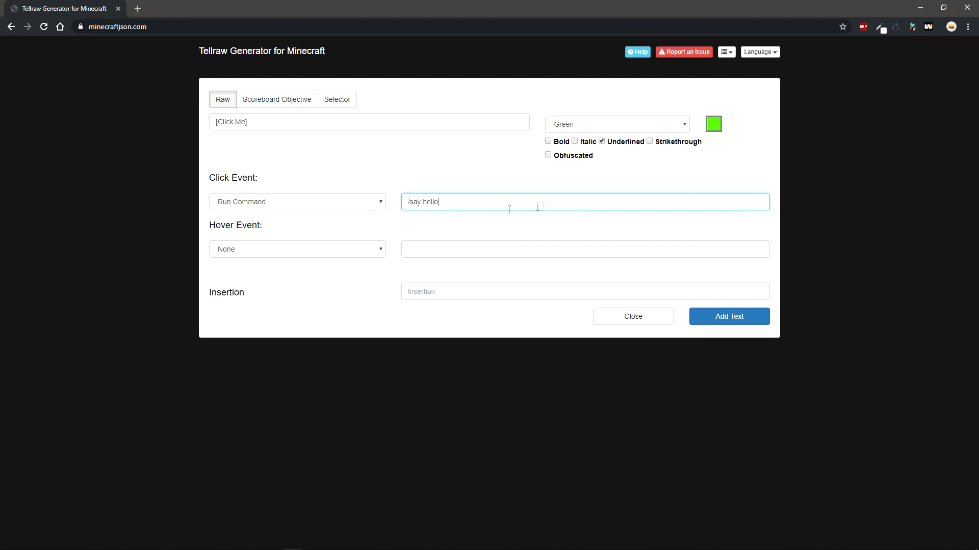
pyautogui.moveTo(468, 199)
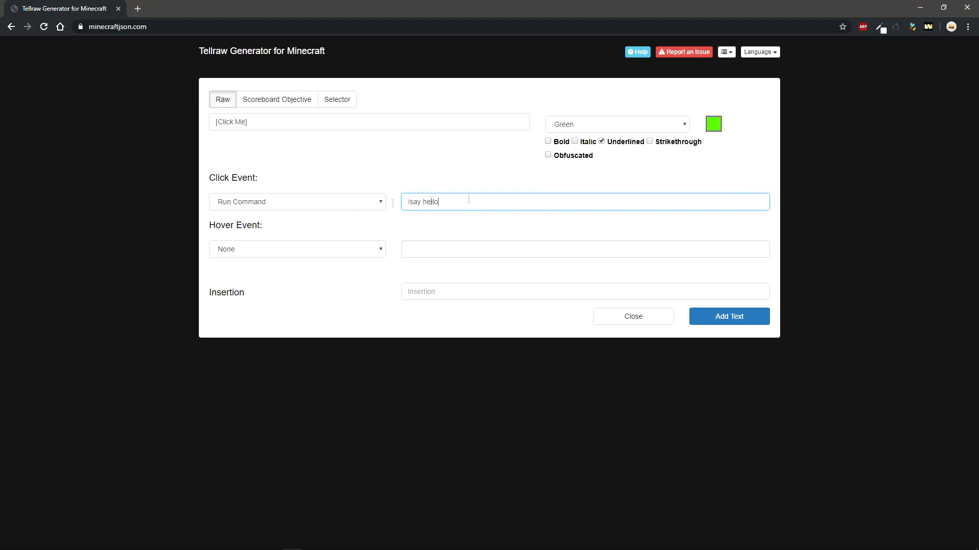
pyautogui.moveTo(393, 200)
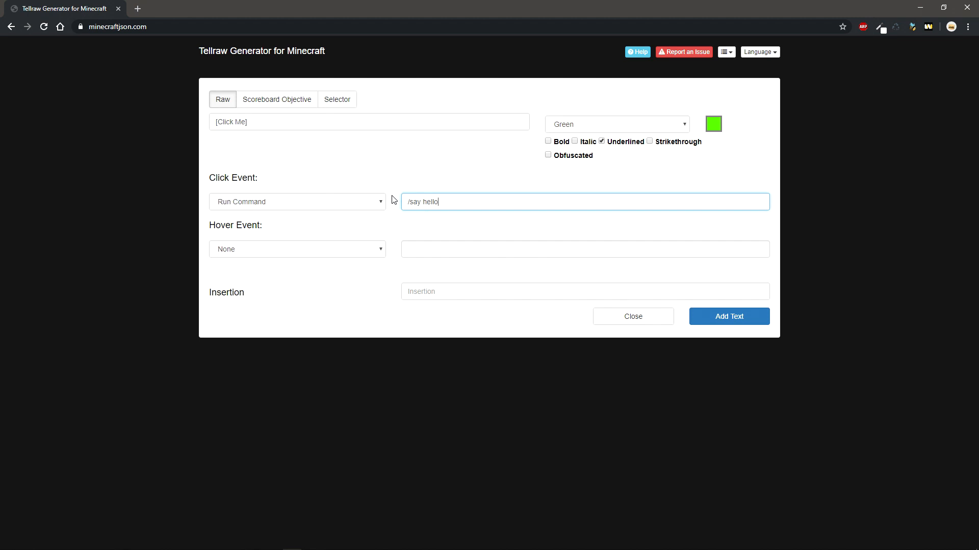
pyautogui.moveTo(329, 284)
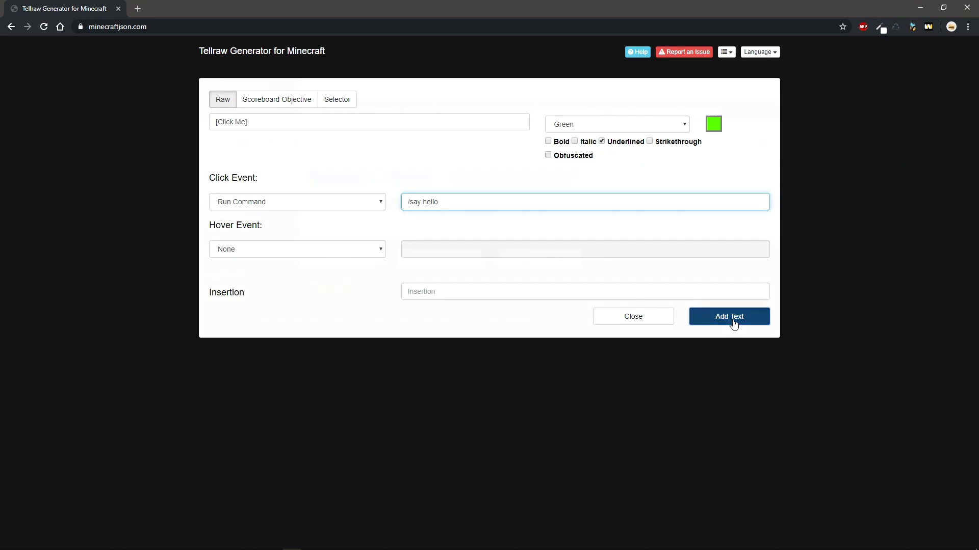
# Step: Add the text part and select the generated tellraw command for copying
pyautogui.click(728, 316)
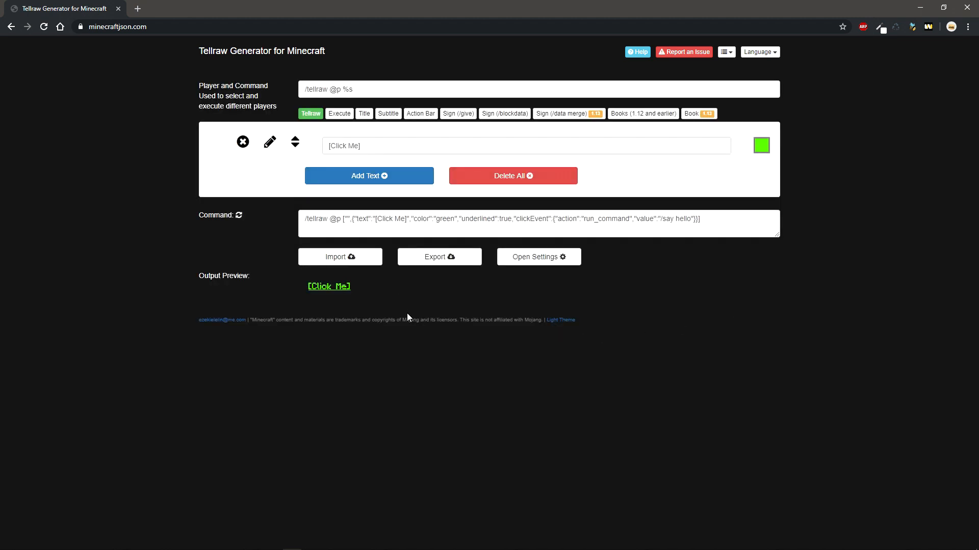
pyautogui.moveTo(736, 224)
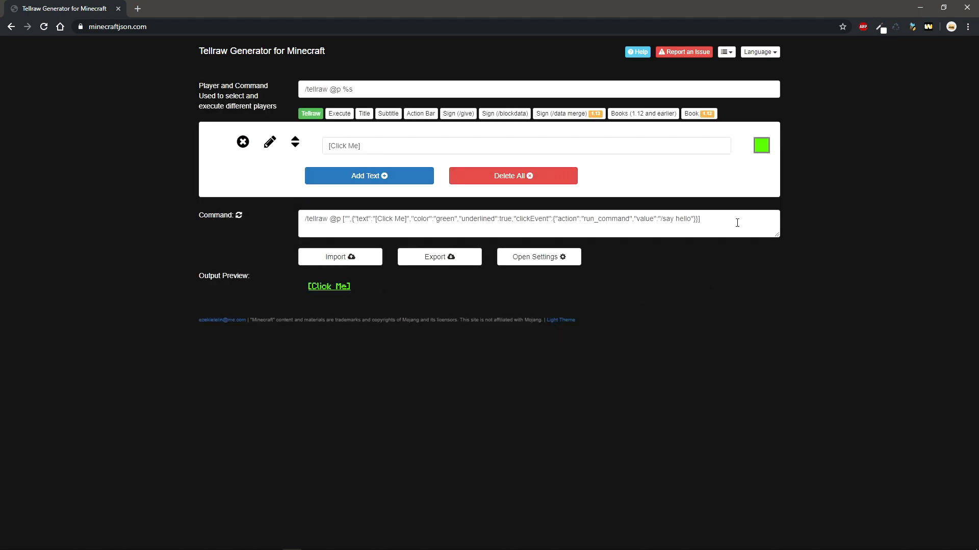
pyautogui.tripleClick(500, 218)
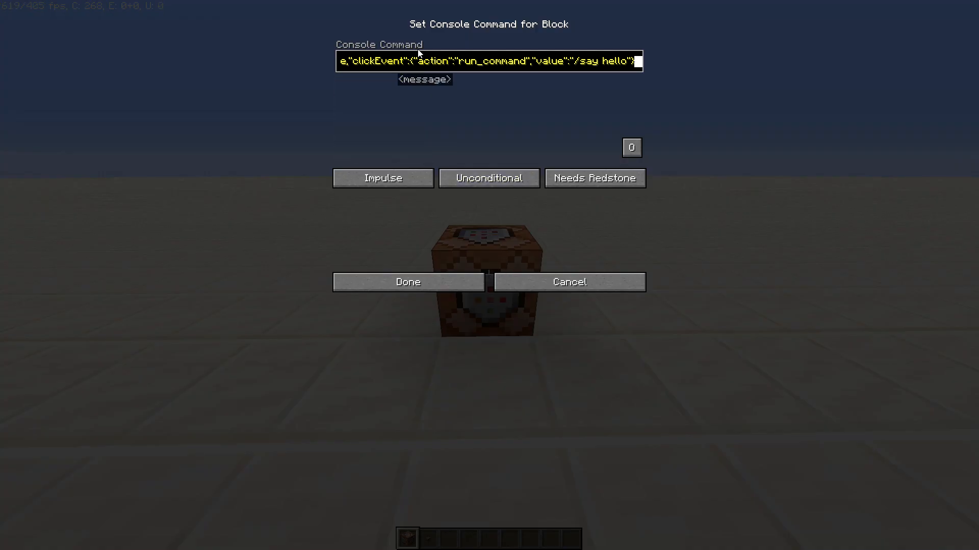
pyautogui.moveTo(618, 64)
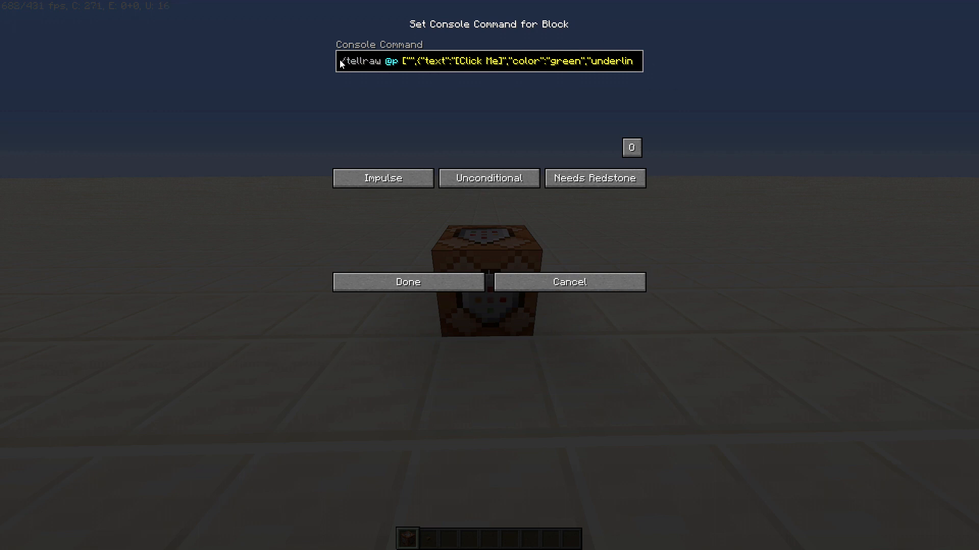
# Step: Save the pasted tellraw command into the command block with Done
pyautogui.click(408, 281)
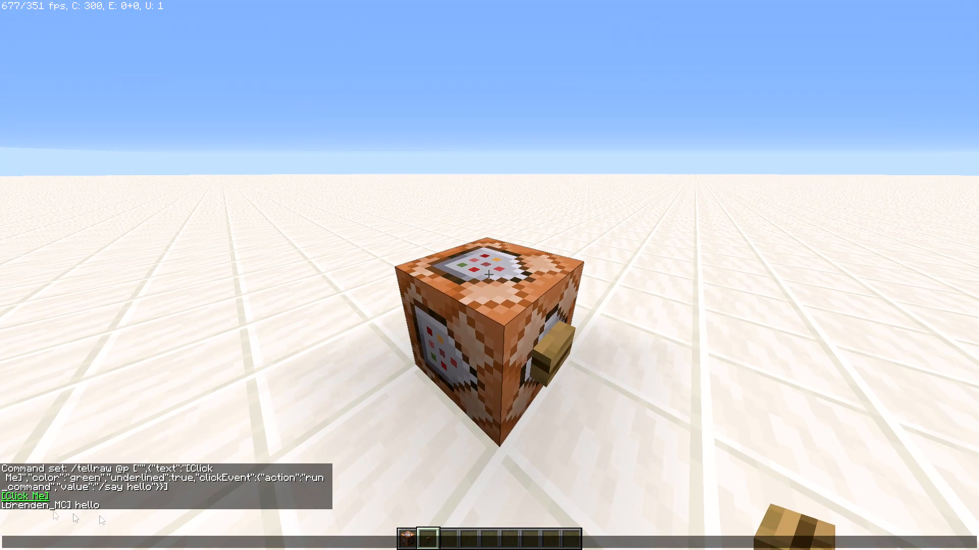
pyautogui.moveTo(203, 485)
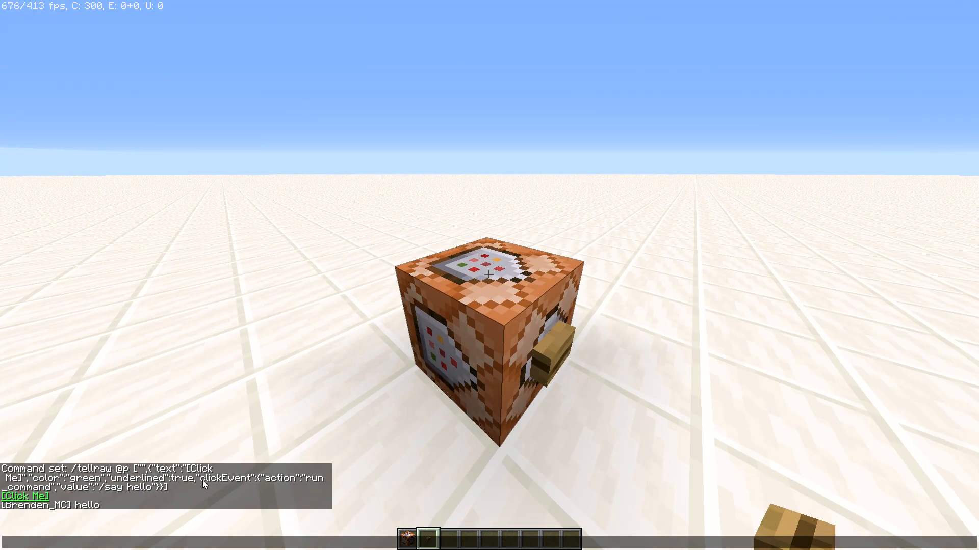